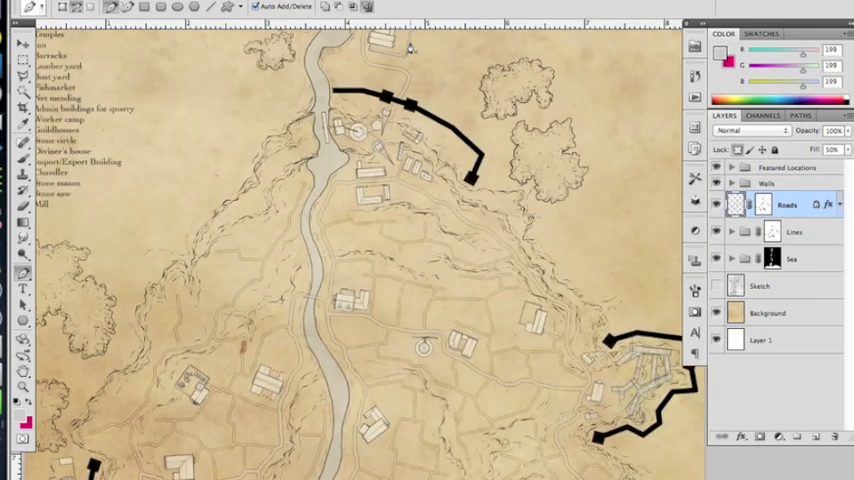
- Trace the building shapes beside the hillside streets with the Pen tool into the work path
scroll(down, 3)
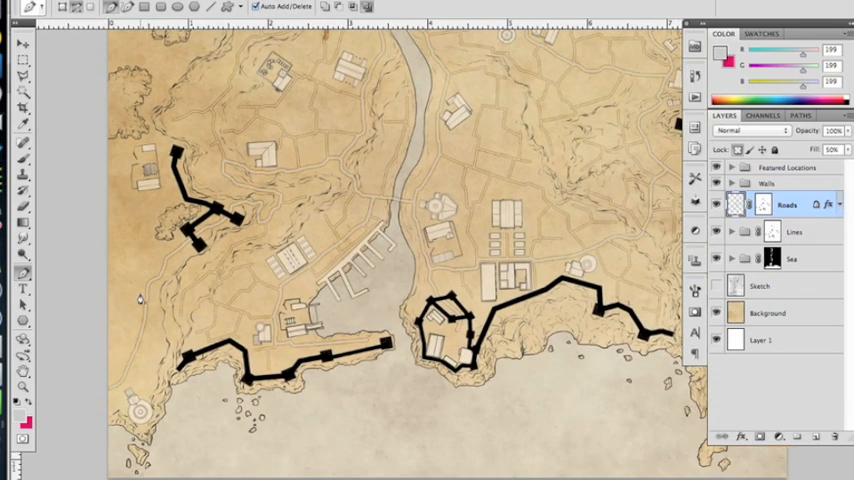
mouse_move(396, 228)
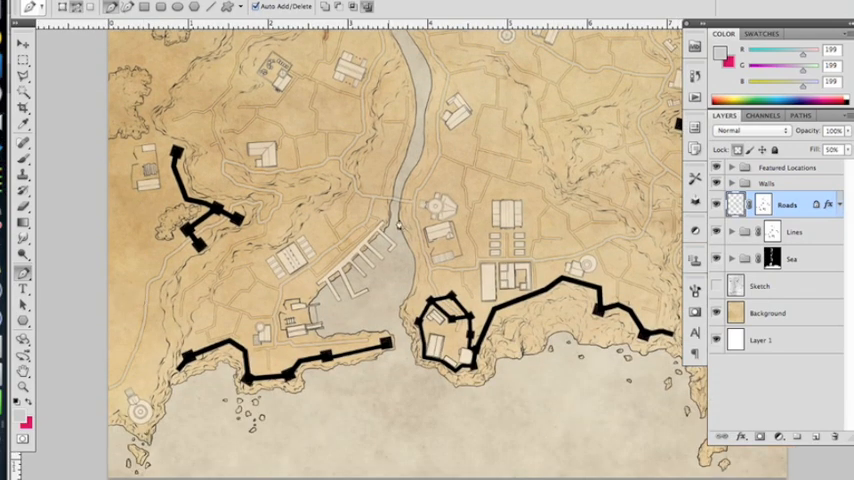
mouse_move(392, 290)
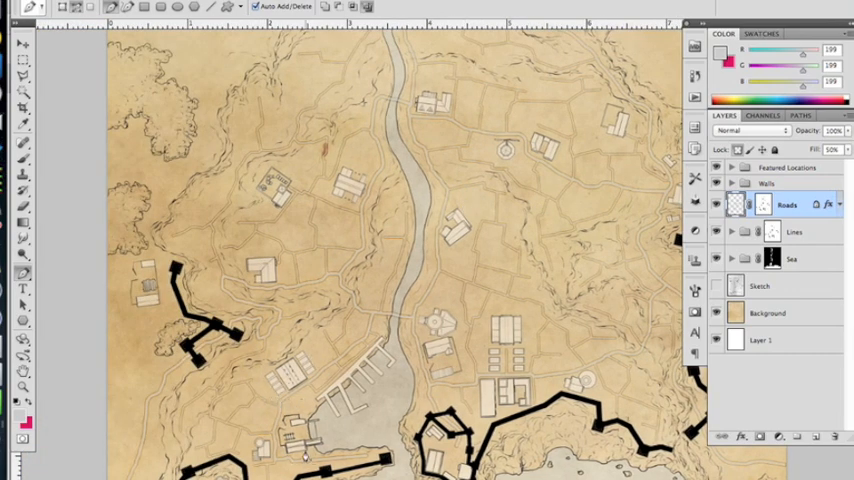
mouse_move(508, 336)
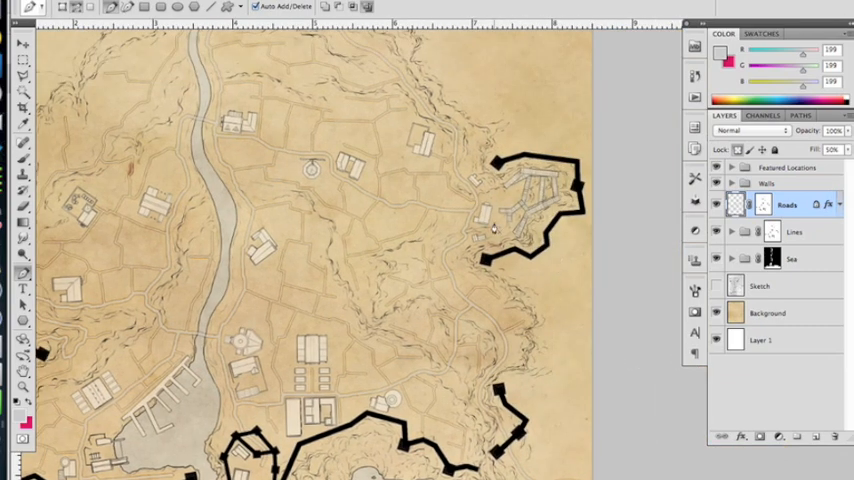
scroll(down, 3)
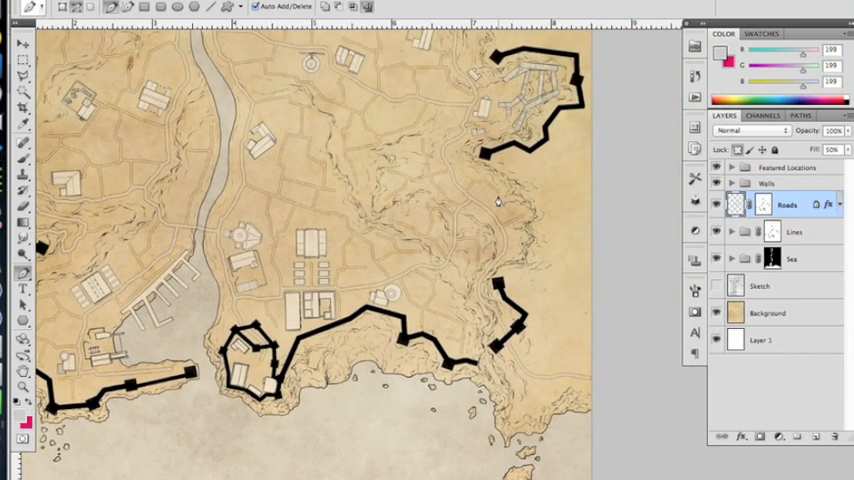
mouse_move(498, 72)
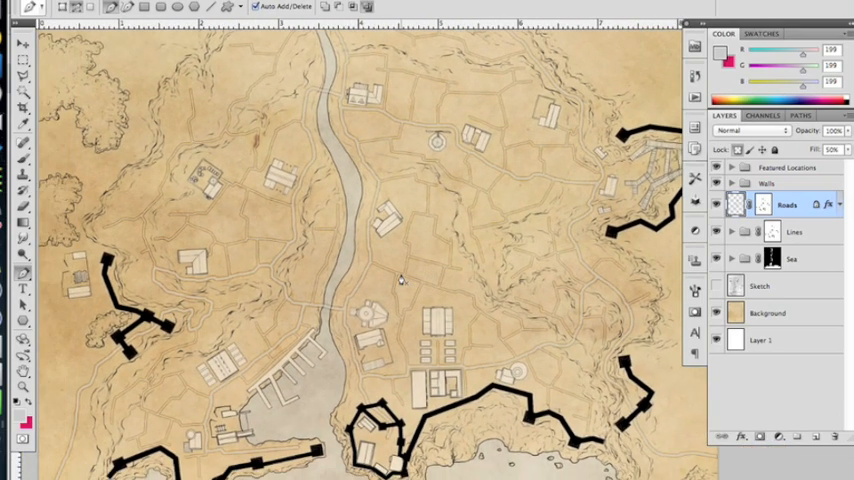
mouse_move(122, 352)
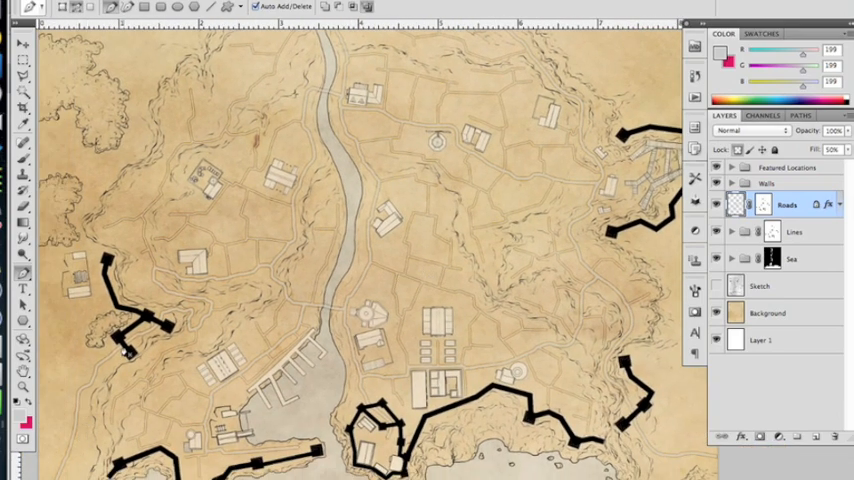
mouse_move(248, 292)
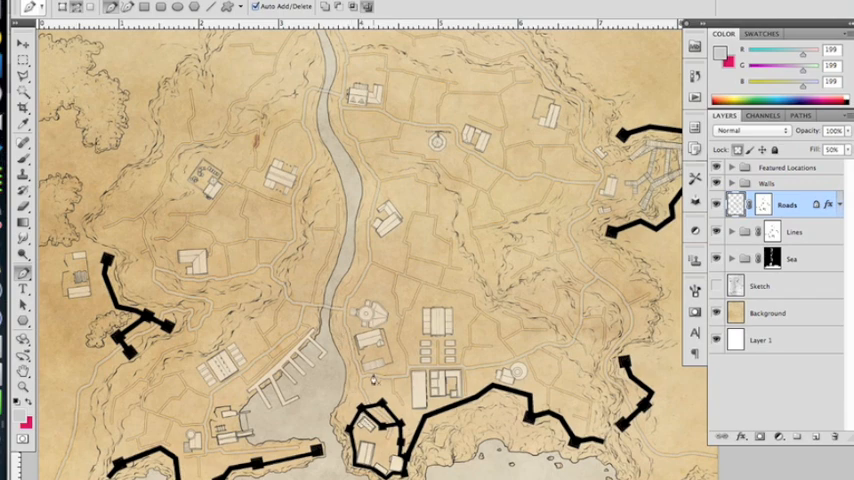
mouse_move(602, 378)
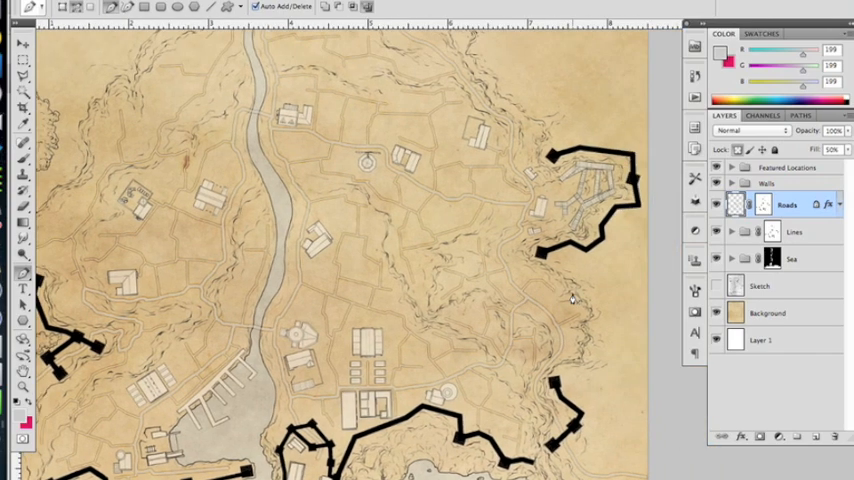
mouse_move(546, 340)
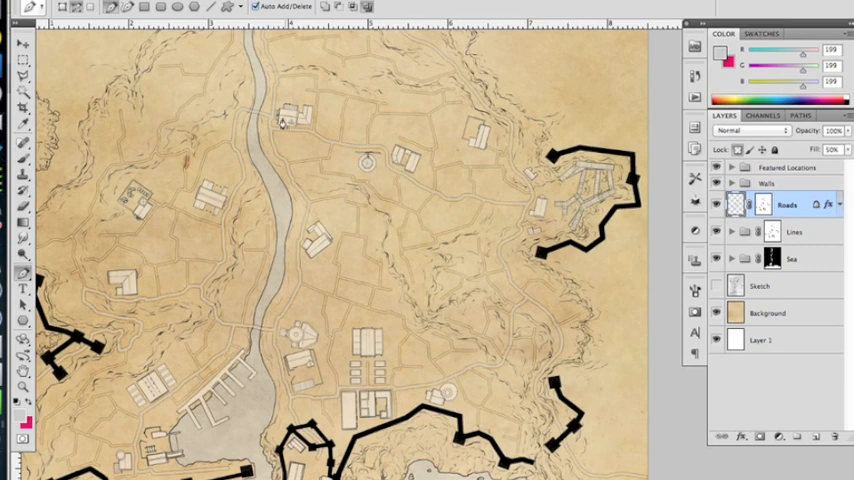
mouse_move(316, 140)
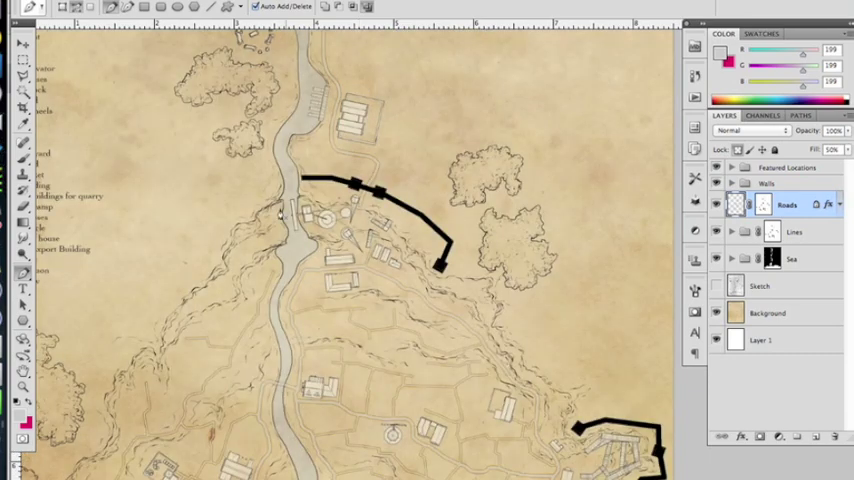
mouse_move(340, 232)
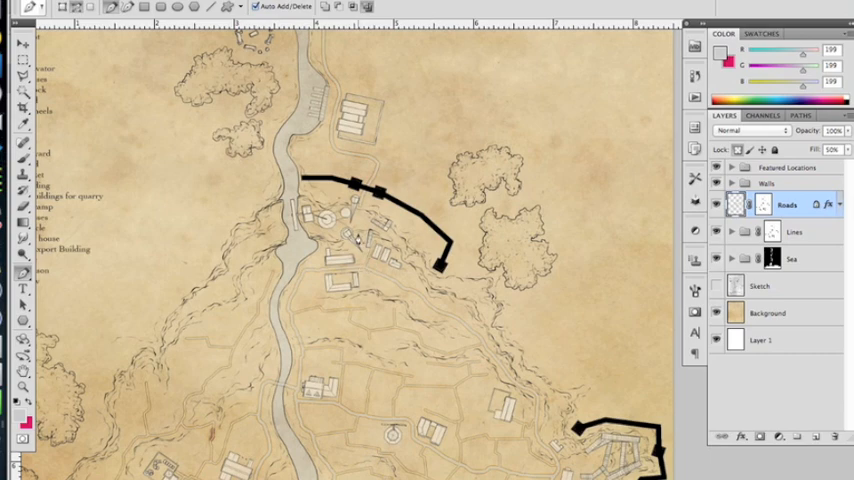
mouse_move(348, 96)
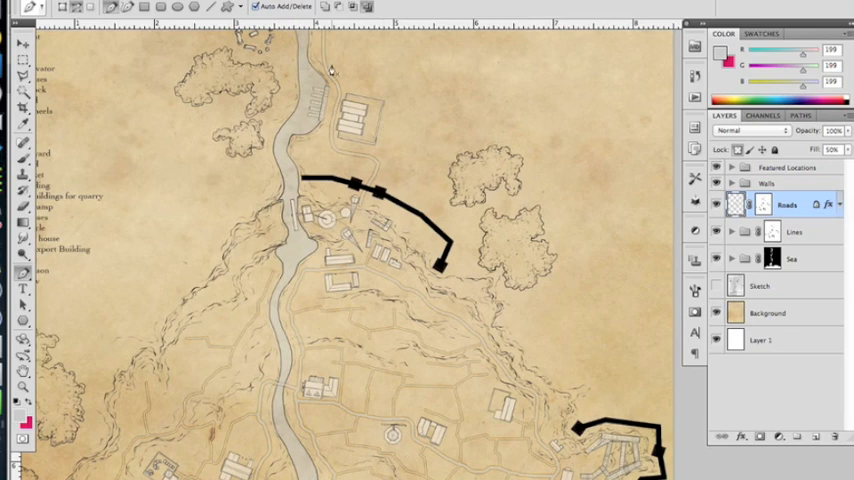
scroll(down, 3)
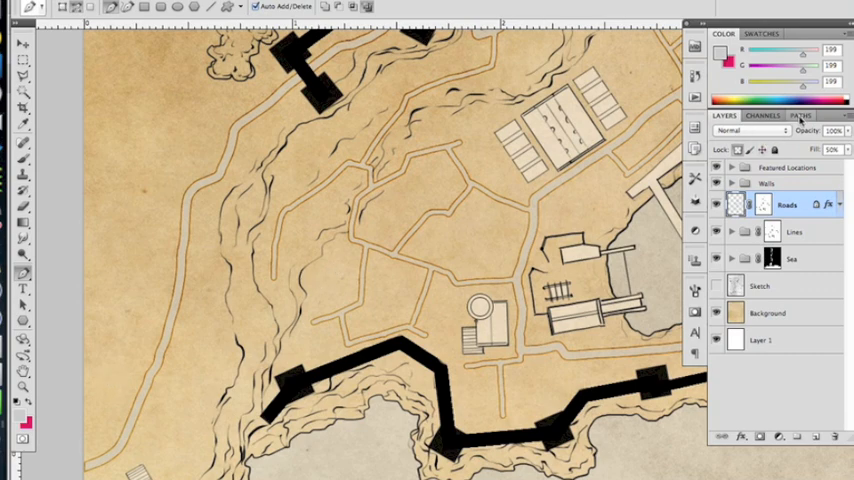
click(816, 118)
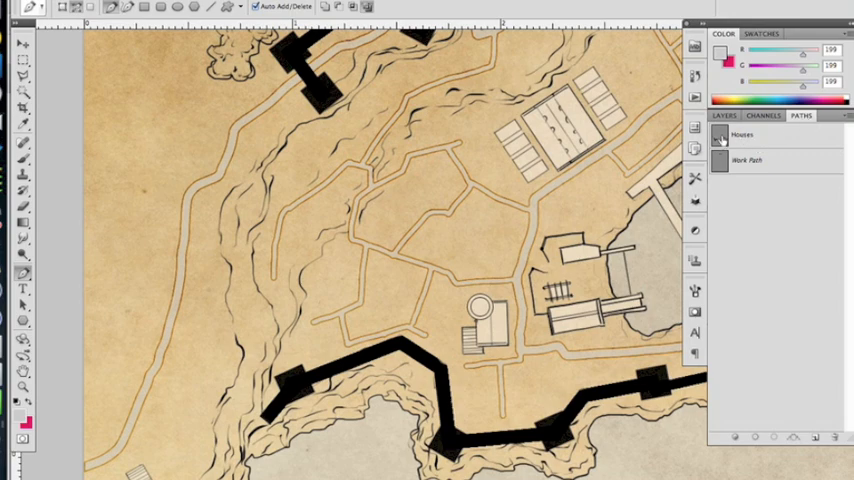
click(756, 136)
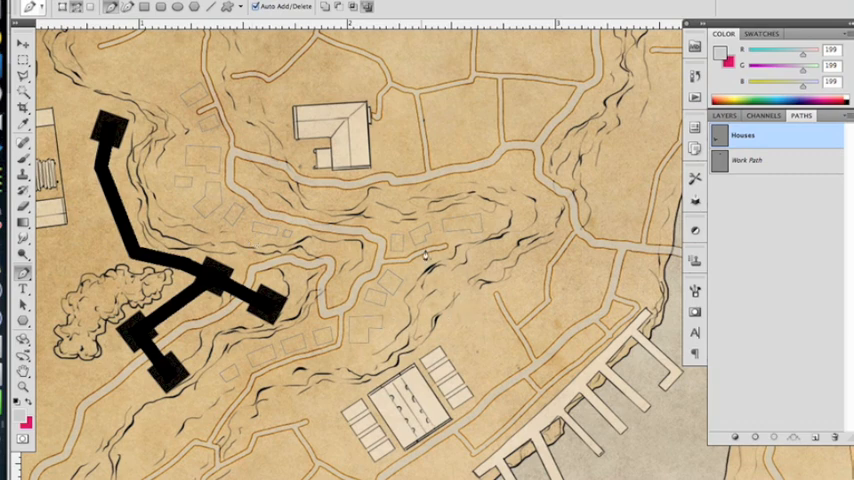
mouse_move(454, 236)
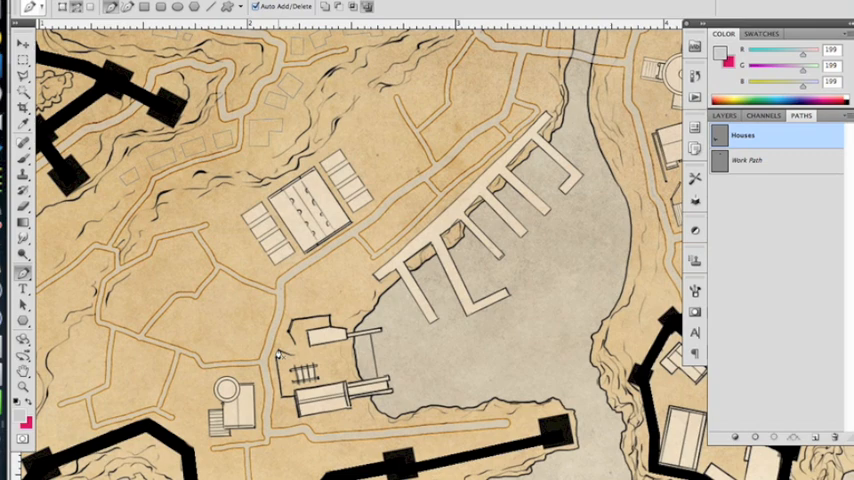
mouse_move(384, 244)
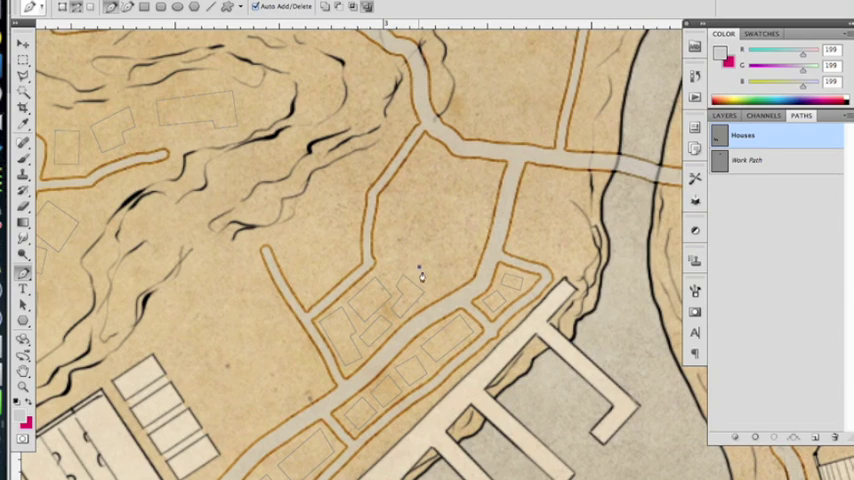
mouse_move(440, 282)
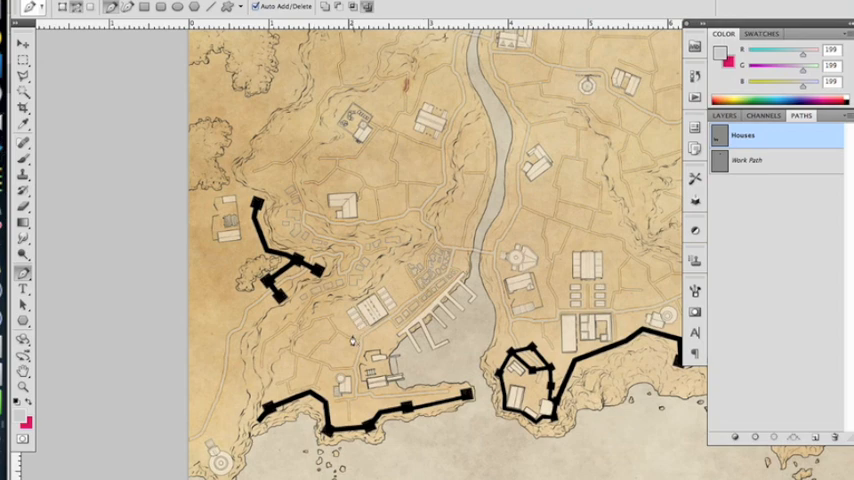
mouse_move(390, 328)
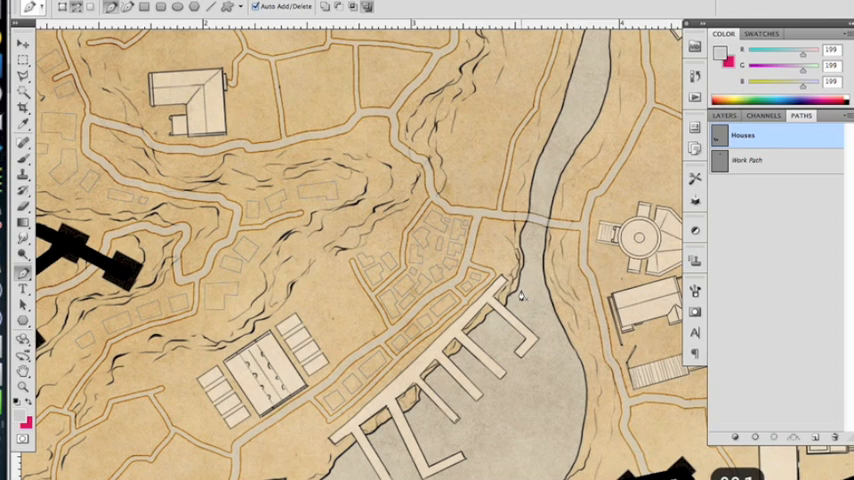
mouse_move(760, 144)
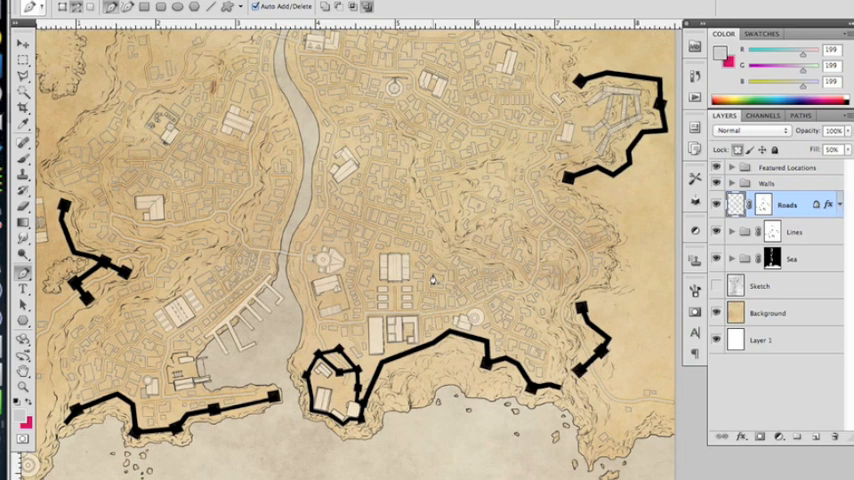
mouse_move(428, 288)
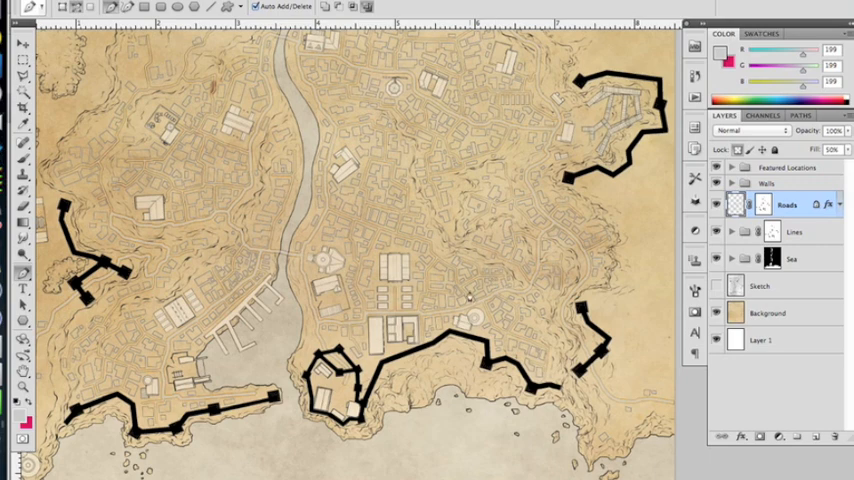
mouse_move(490, 260)
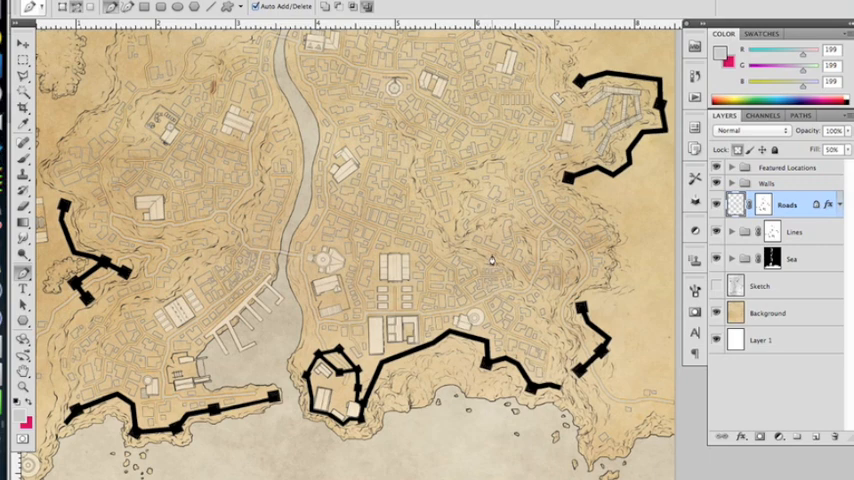
mouse_move(490, 294)
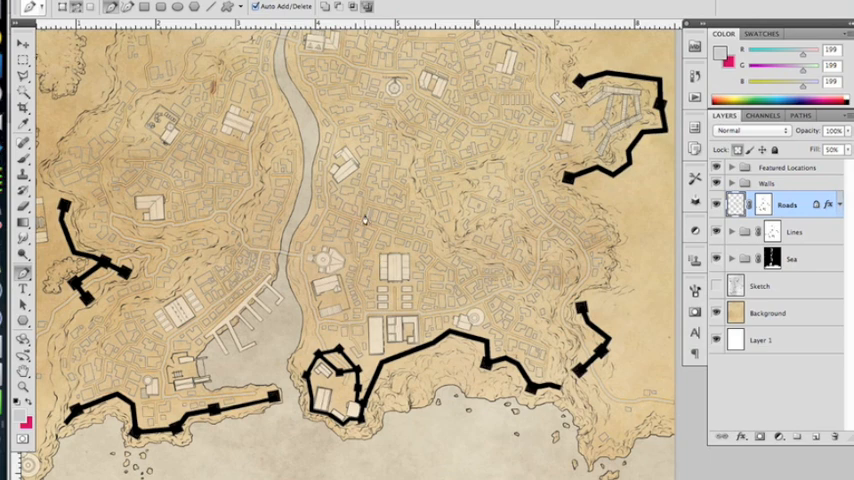
mouse_move(364, 218)
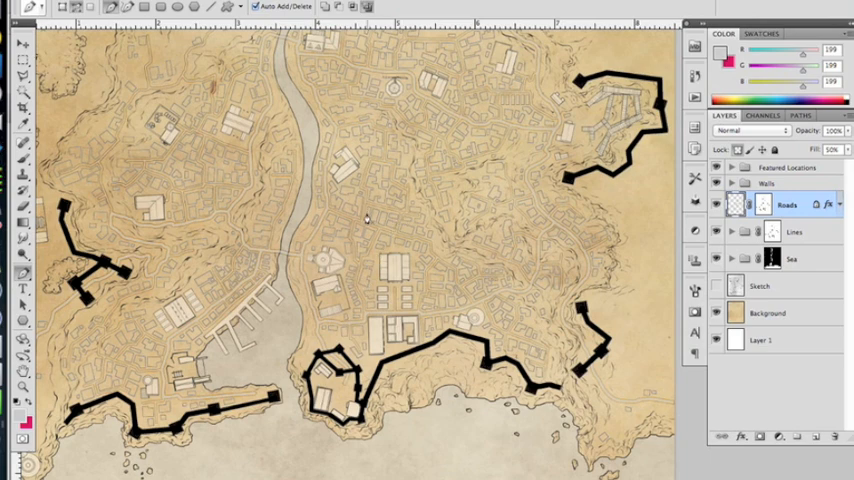
mouse_move(372, 204)
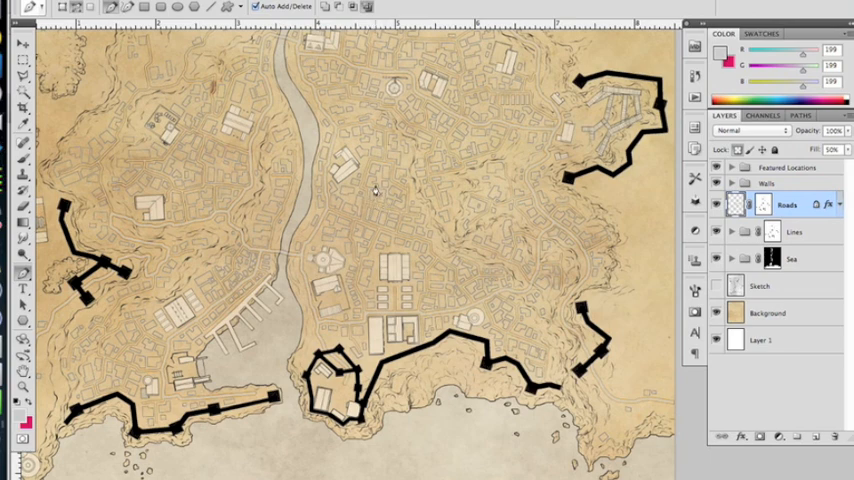
mouse_move(372, 188)
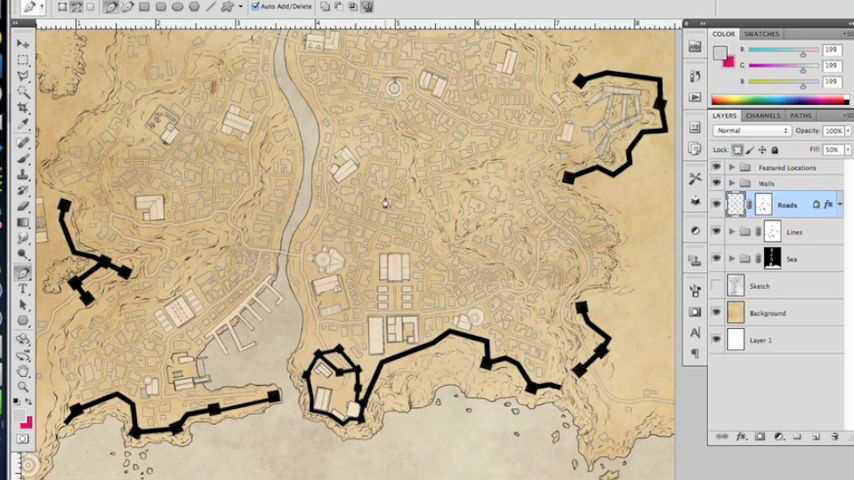
mouse_move(374, 186)
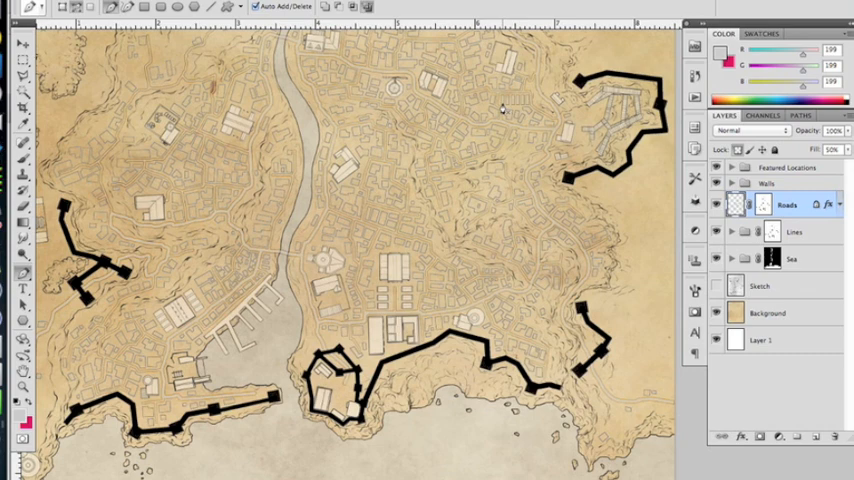
mouse_move(508, 128)
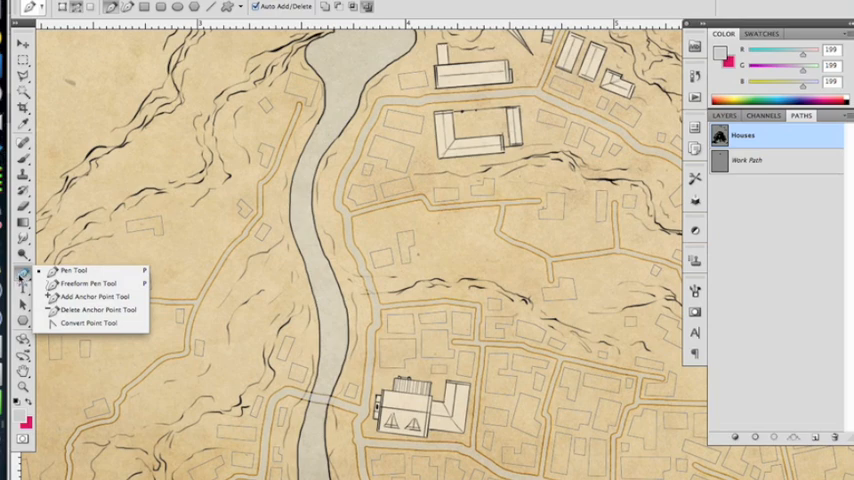
- Select one small building outline on the Houses path to reveal its anchor points
click(12, 44)
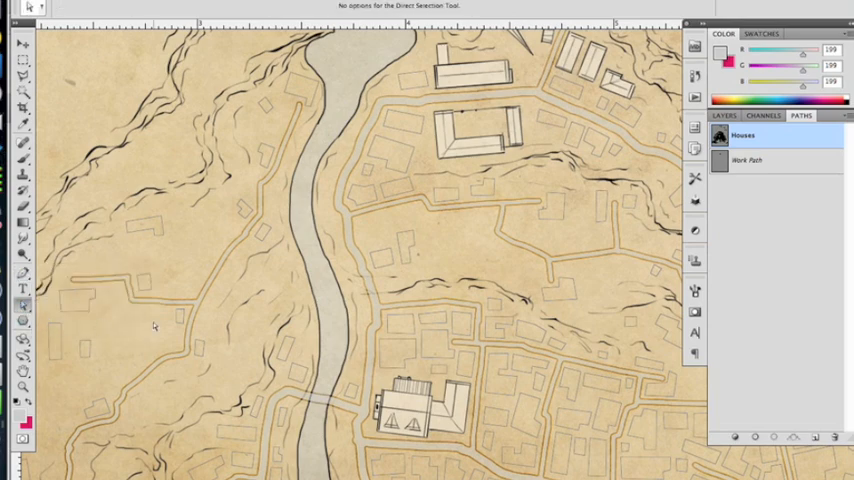
mouse_move(464, 270)
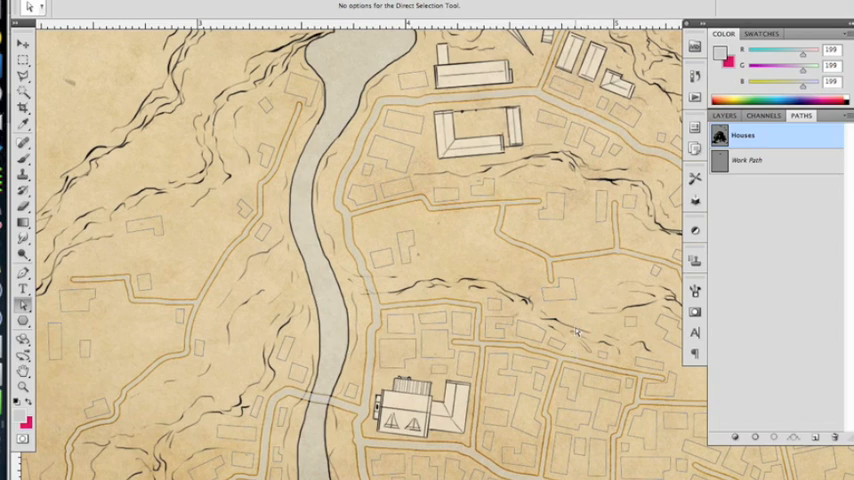
mouse_move(558, 292)
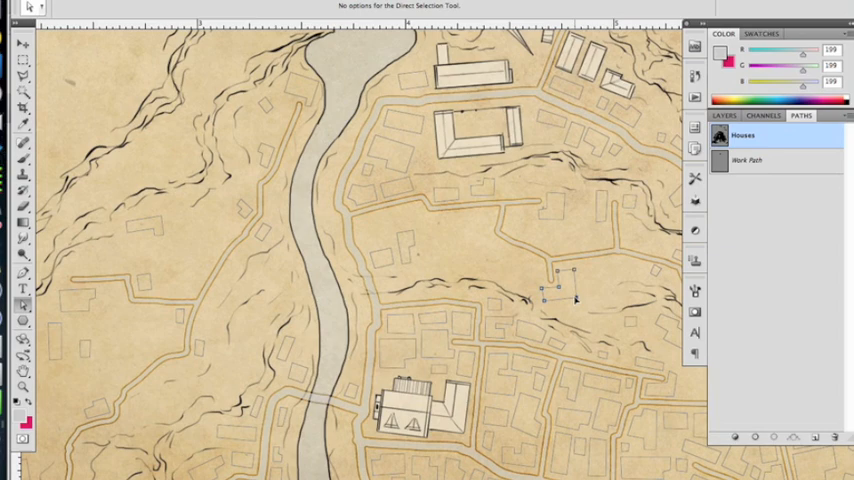
mouse_move(200, 308)
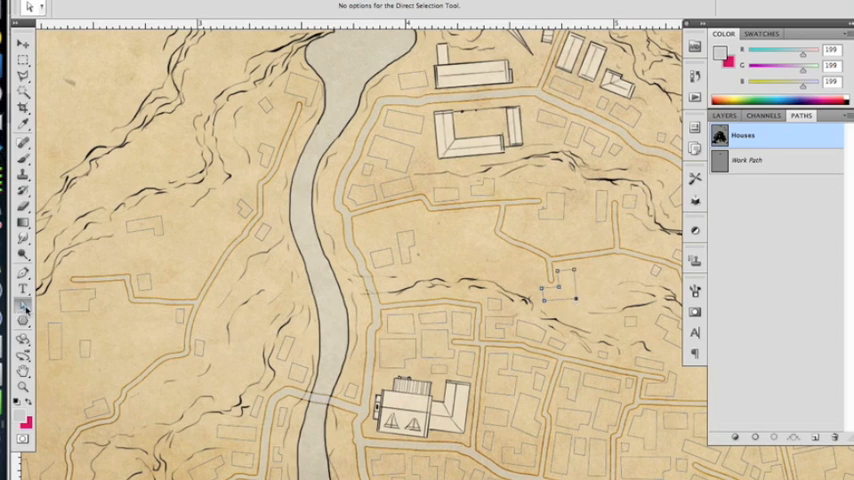
mouse_move(14, 308)
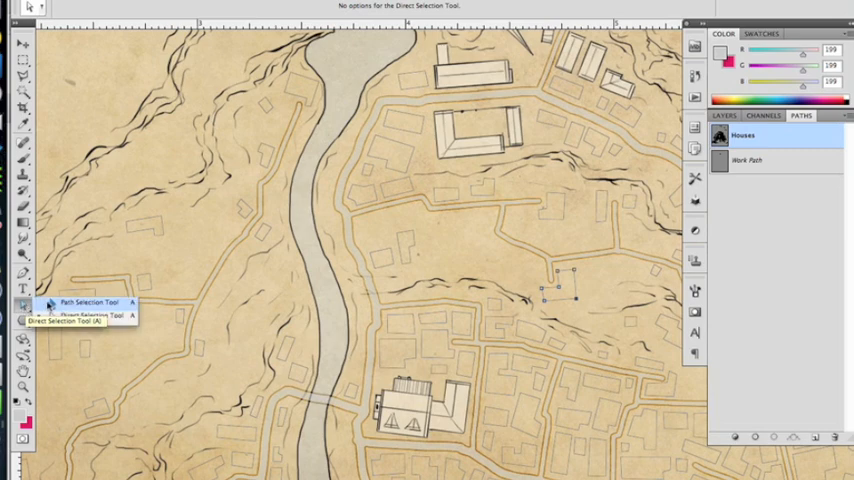
- Switch to the Path Selection Tool for whole building shapes and zoom out on the map
click(76, 302)
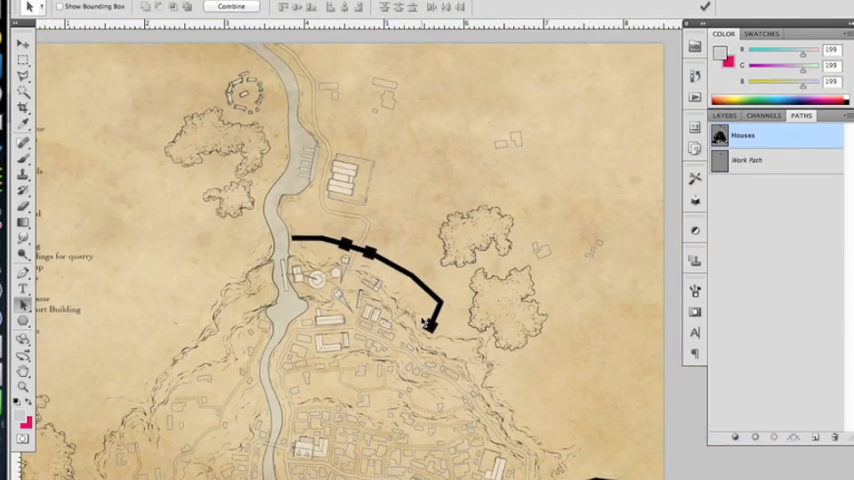
- Select every building subpath of the Houses path across the town
scroll(down, 3)
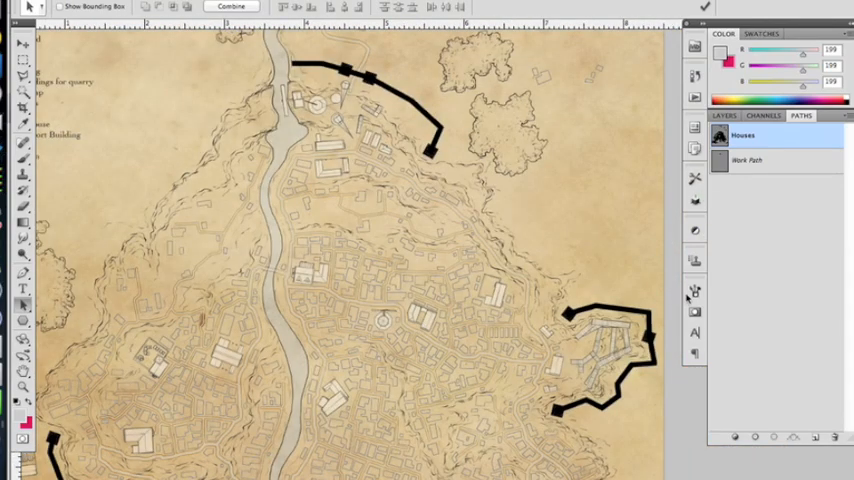
mouse_move(660, 324)
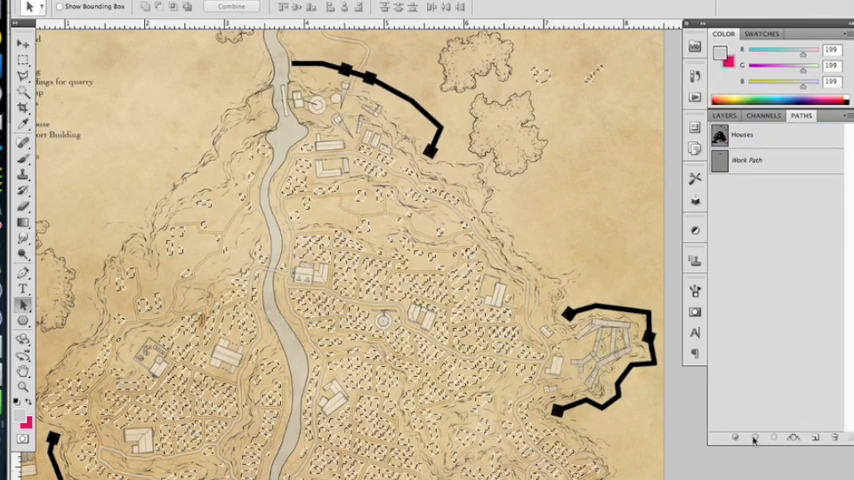
- Fill the building paths with a pale foreground colour on Layer 4 and enable a Stroke effect
click(720, 116)
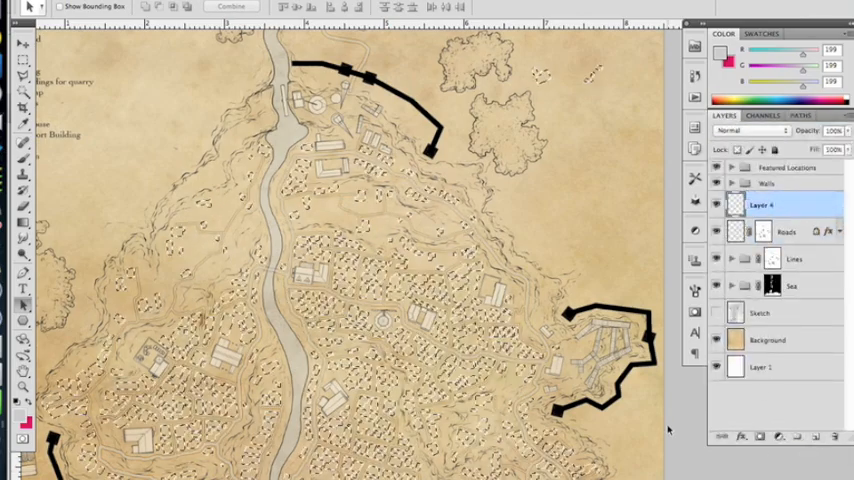
click(712, 56)
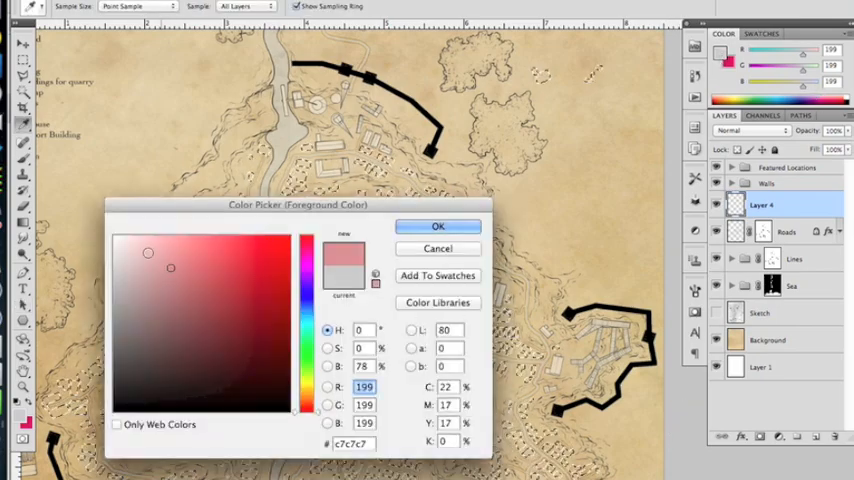
click(438, 226)
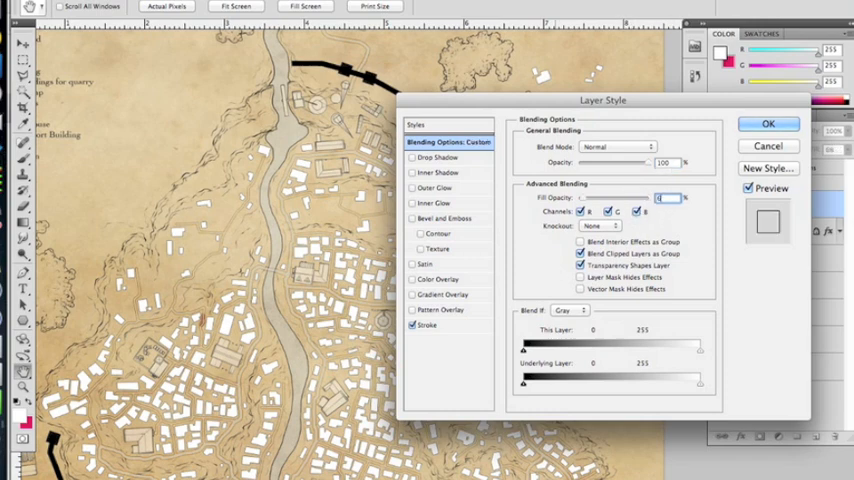
- Set Layer 4's Fill Opacity to 60% in Blending Options, keeping the stroke fully visible
text(60)
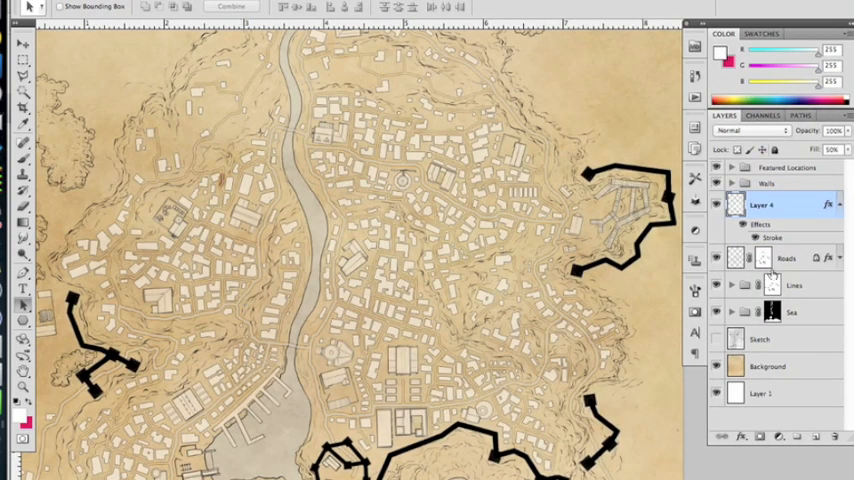
- Pan to another part of the town and make the Roads layer active
click(800, 116)
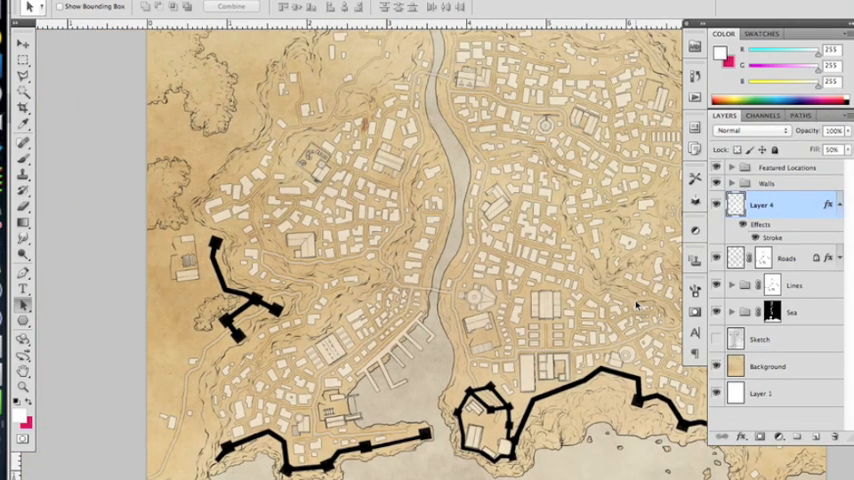
click(782, 258)
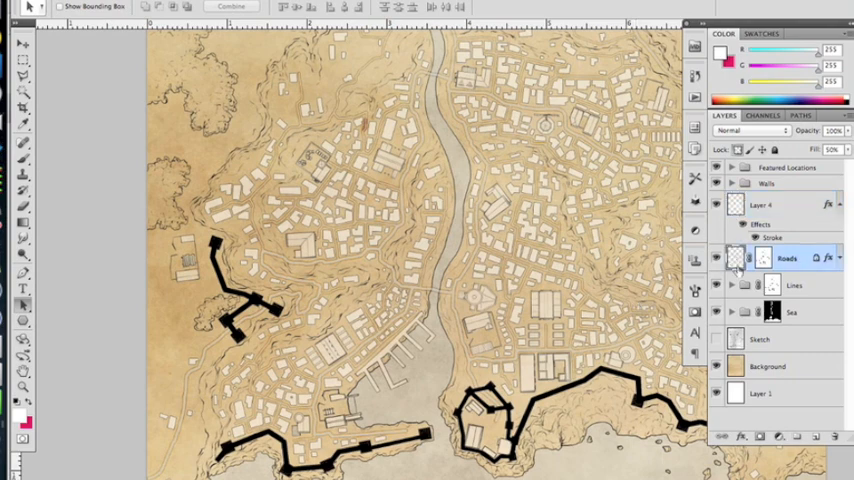